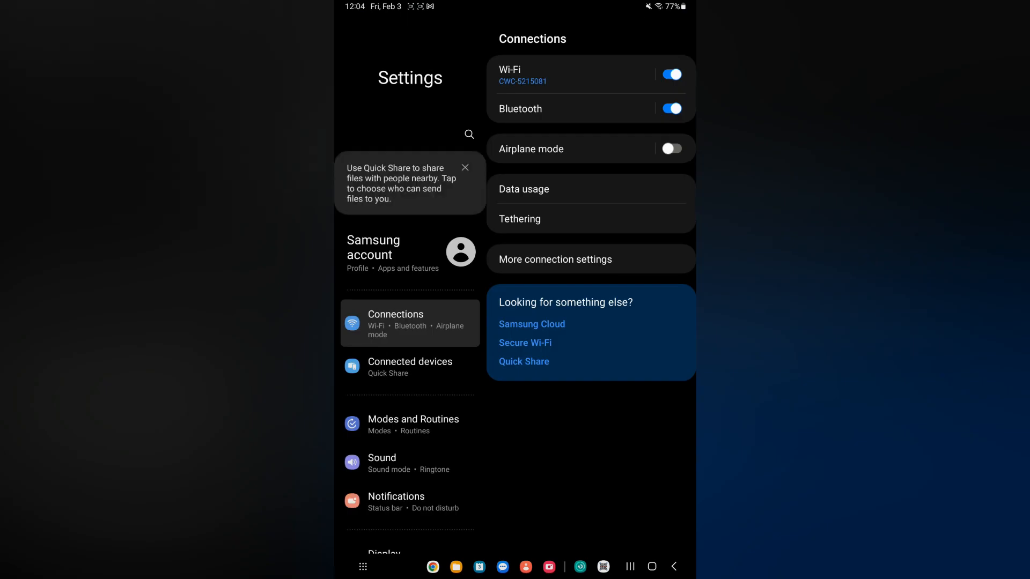
- Bring up Settings search with the query field focused and recent searches listed
{"action": "left_click", "coordinate": [468, 134]}
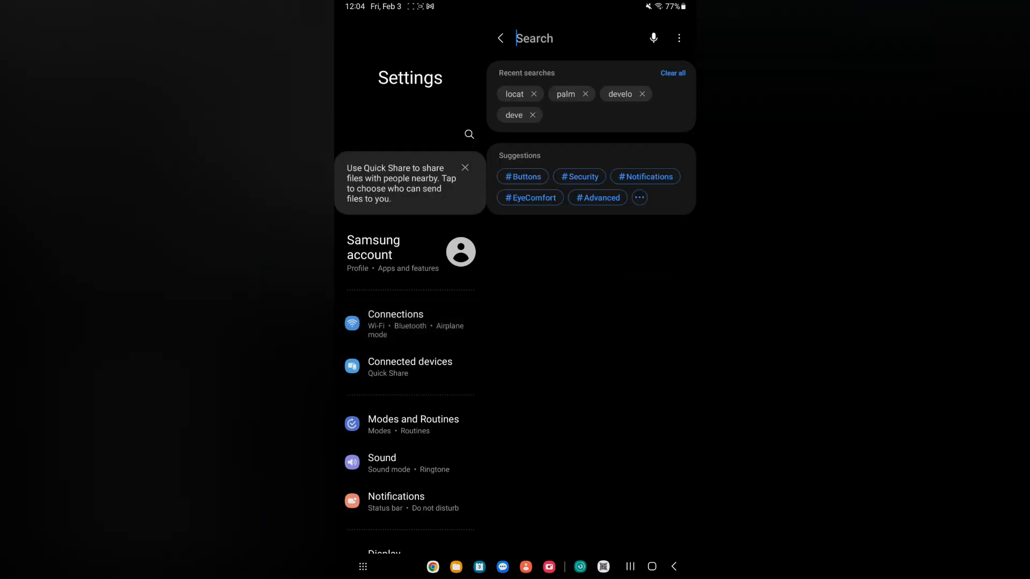
{"action": "left_click", "coordinate": [535, 38]}
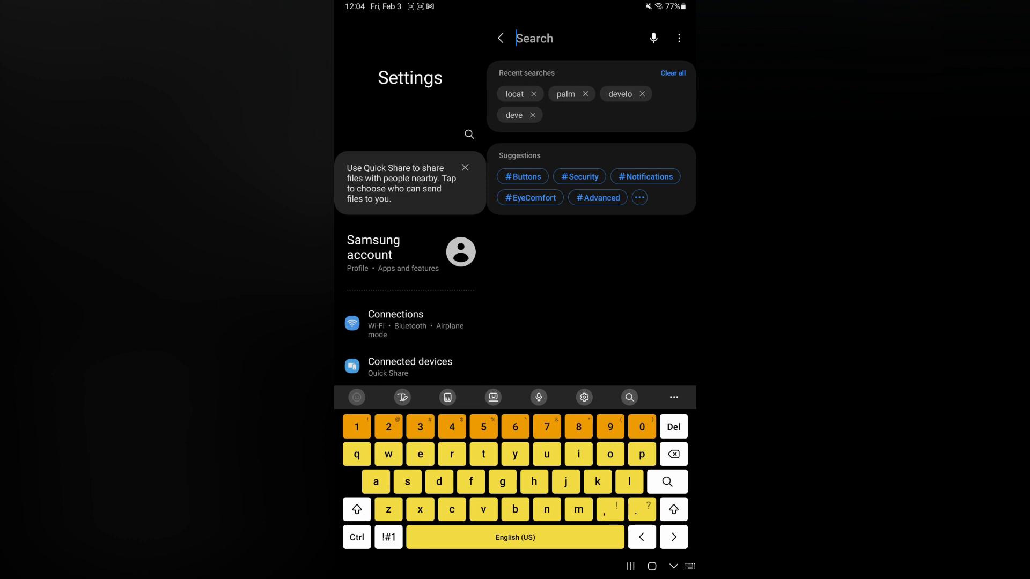
- Rerun the 'locat' search, switch Location on, and enter the Location page
{"action": "left_click", "coordinate": [514, 95]}
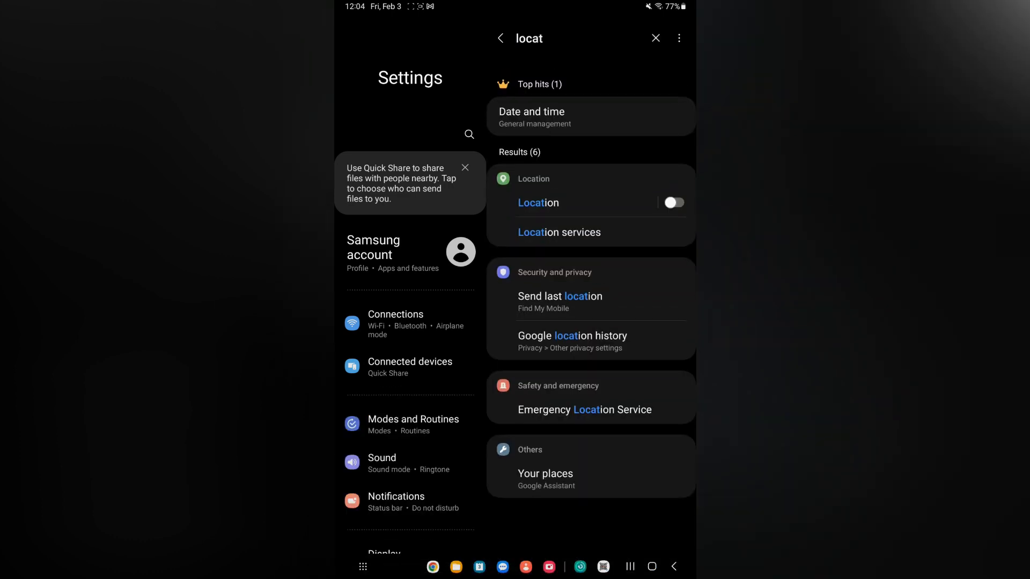
{"action": "left_click", "coordinate": [673, 203]}
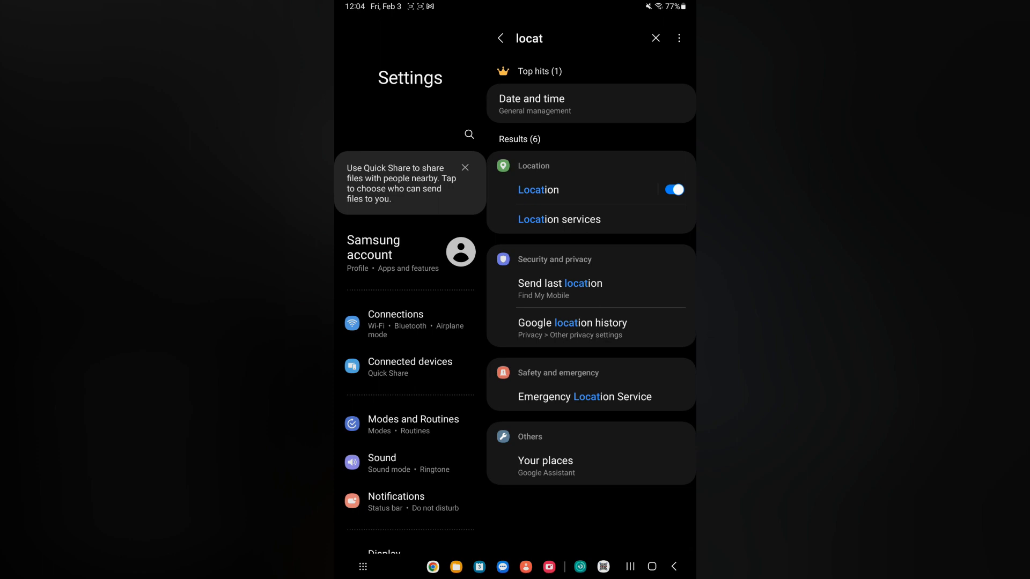
{"action": "left_click", "coordinate": [534, 165]}
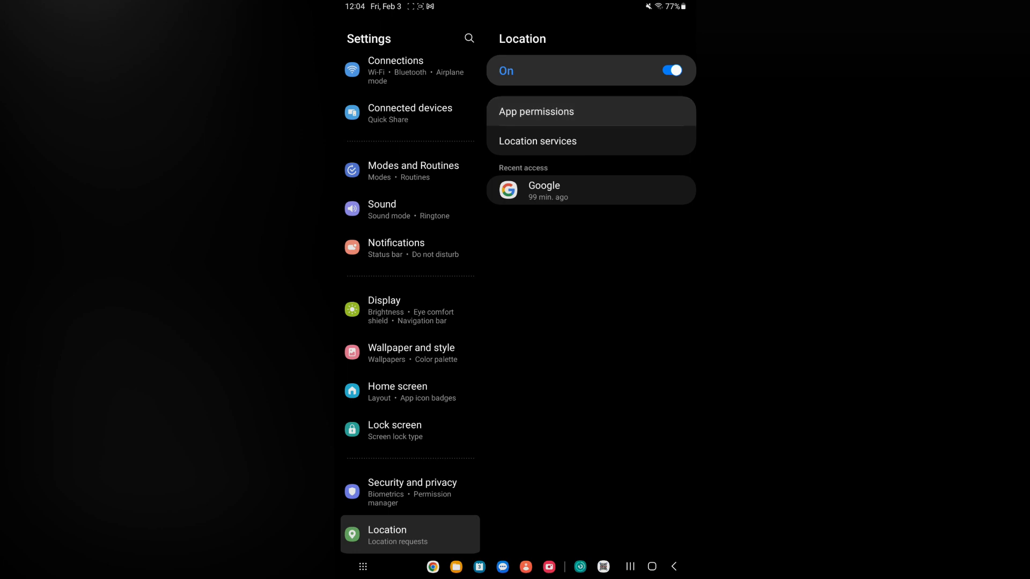
- Review the app location permissions list, then return to the 'locat' search results
{"action": "left_click", "coordinate": [537, 110]}
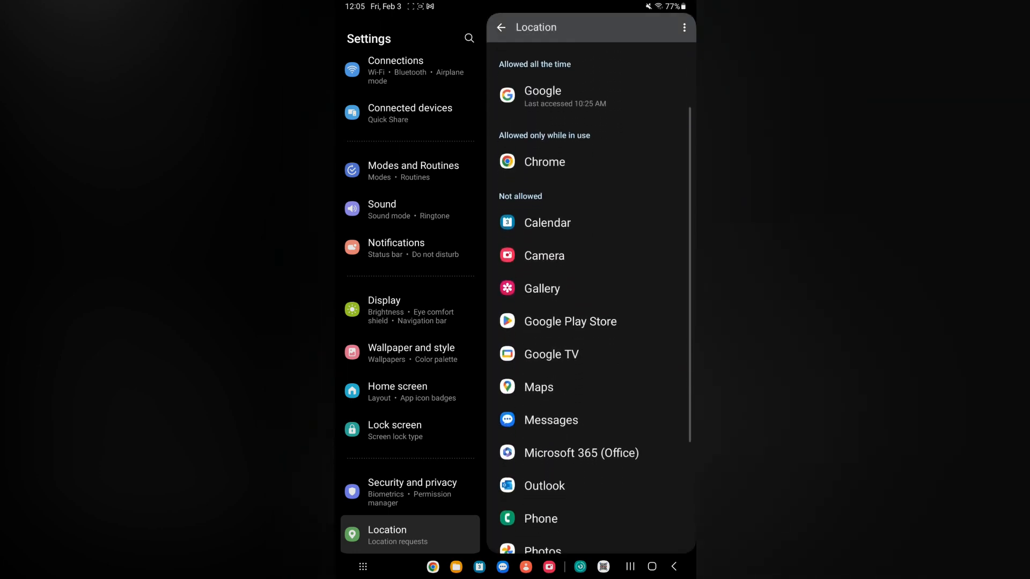
{"action": "scroll", "scroll_direction": "down", "scroll_amount": 3}
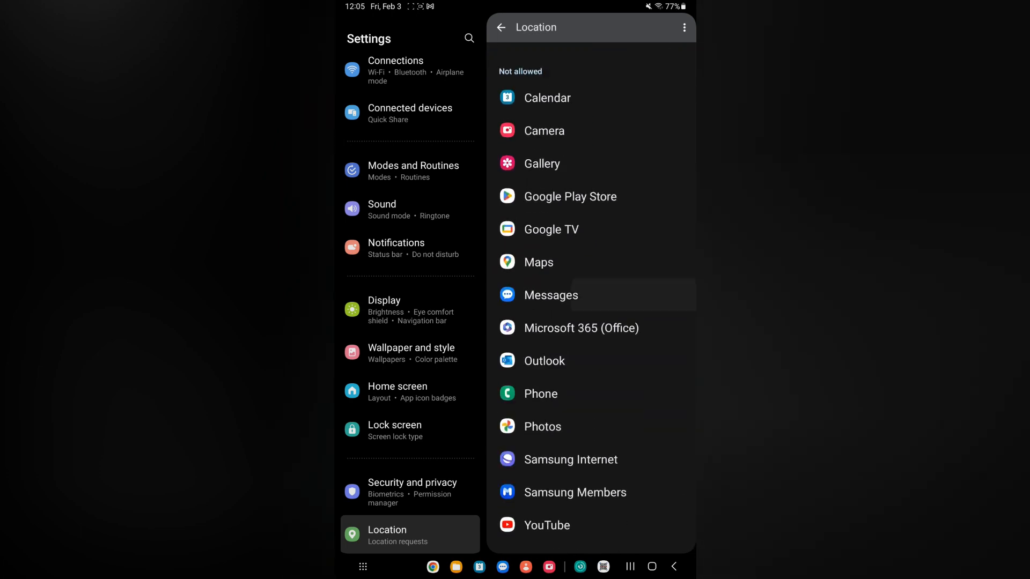
{"action": "scroll", "scroll_direction": "down", "scroll_amount": 3}
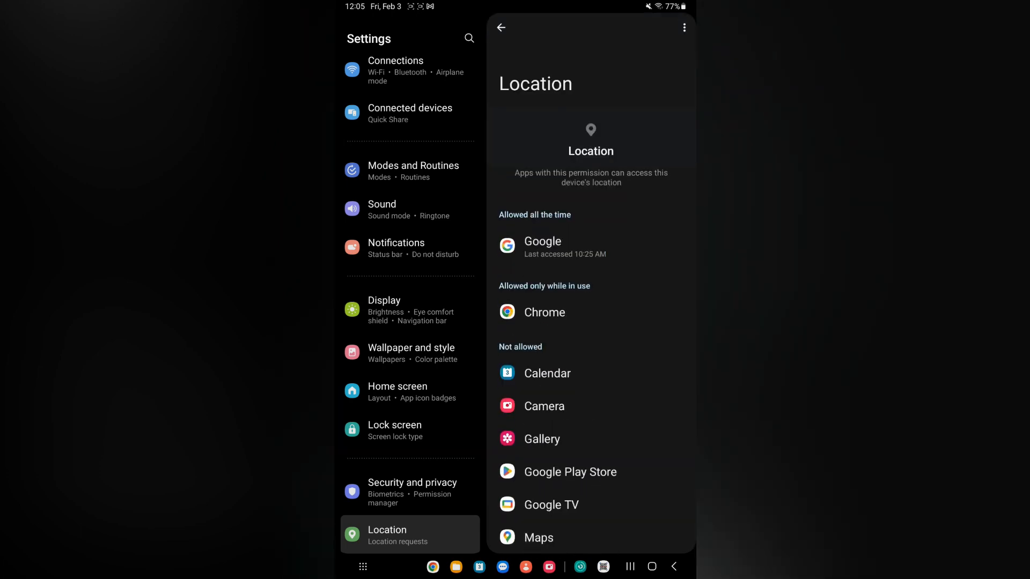
{"action": "left_click", "coordinate": [501, 28]}
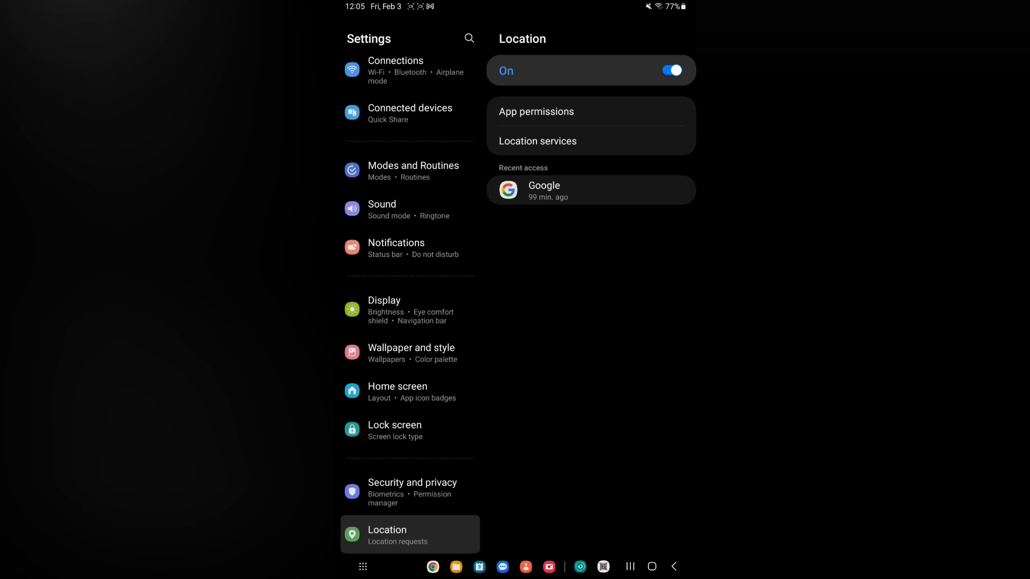
{"action": "type", "text": "locat"}
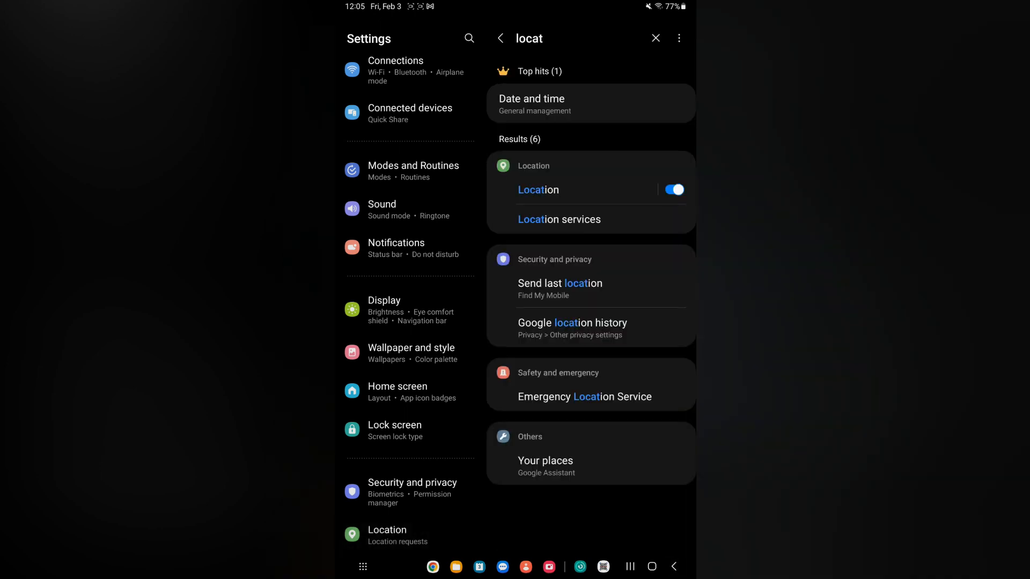